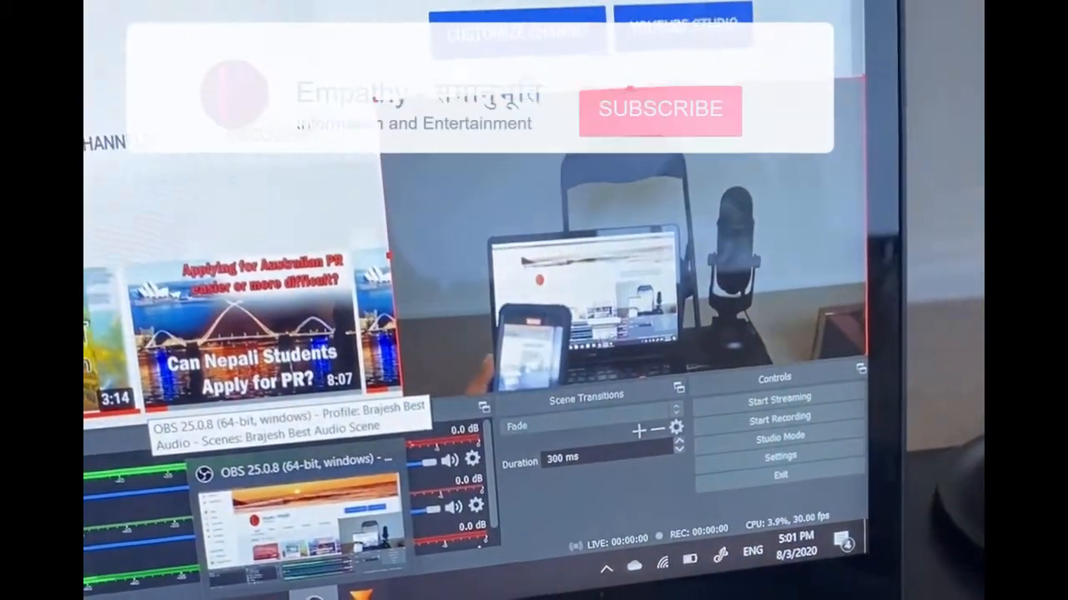
{"action": "left_click", "coordinate": [659, 110]}
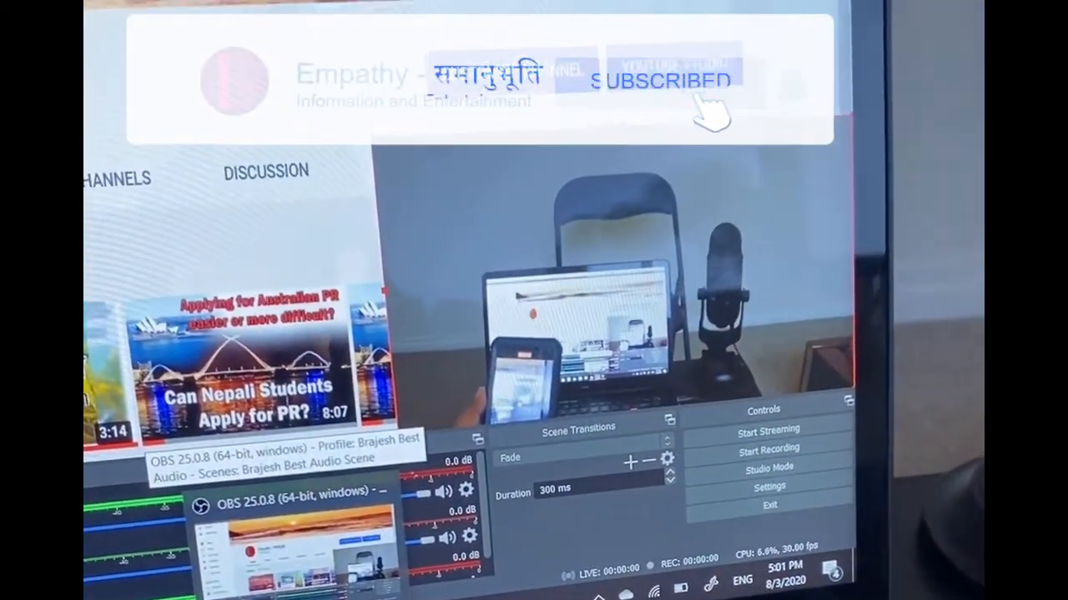